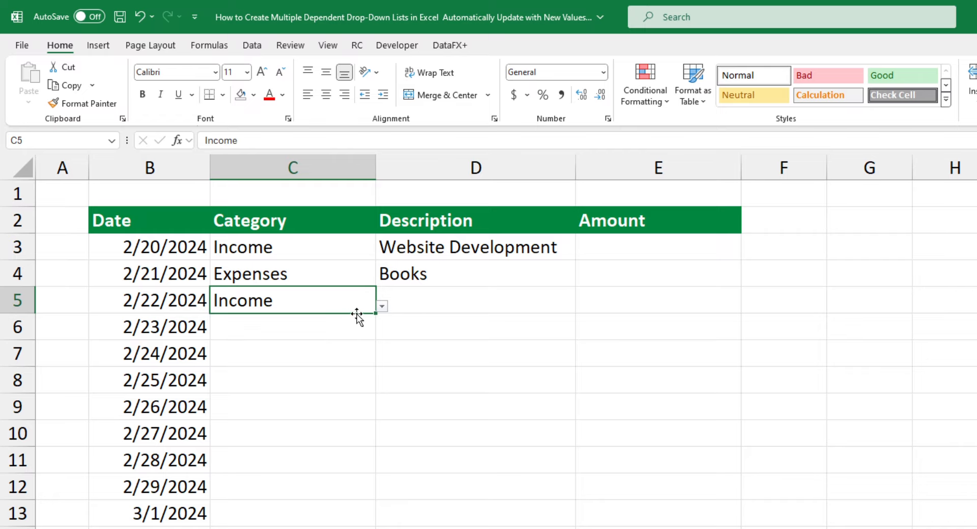
Choose Project 1 as D5's description, then go to the Tables sheet
{"action": "left_click", "coordinate": [580, 306]}
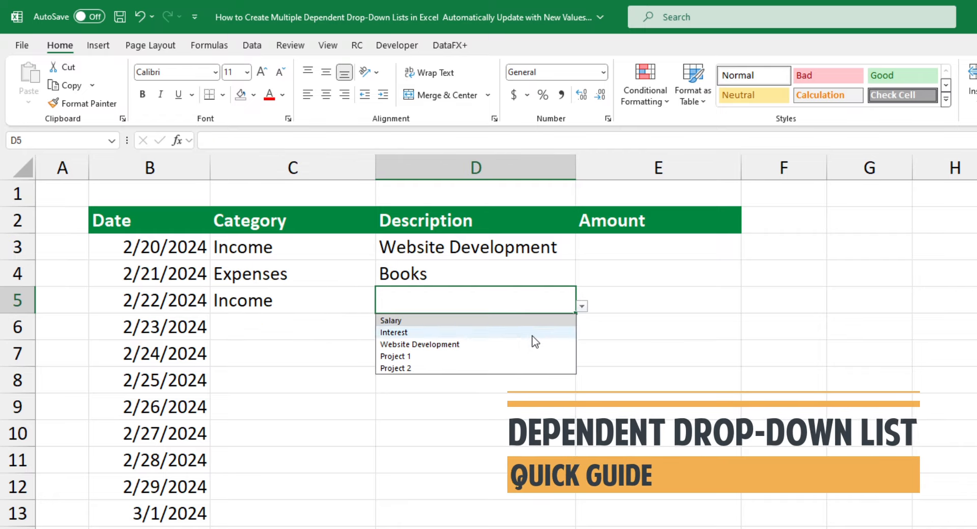
{"action": "left_click", "coordinate": [396, 356]}
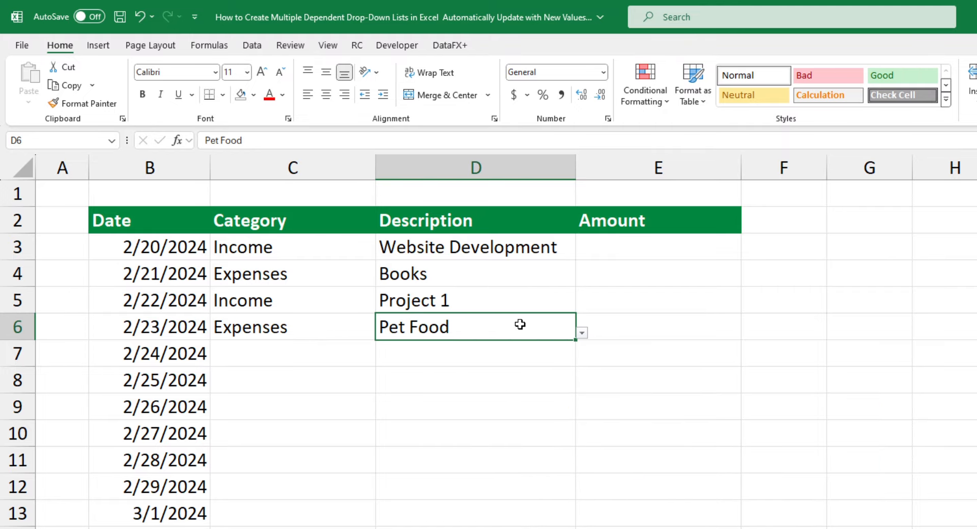
{"action": "left_click", "coordinate": [172, 509]}
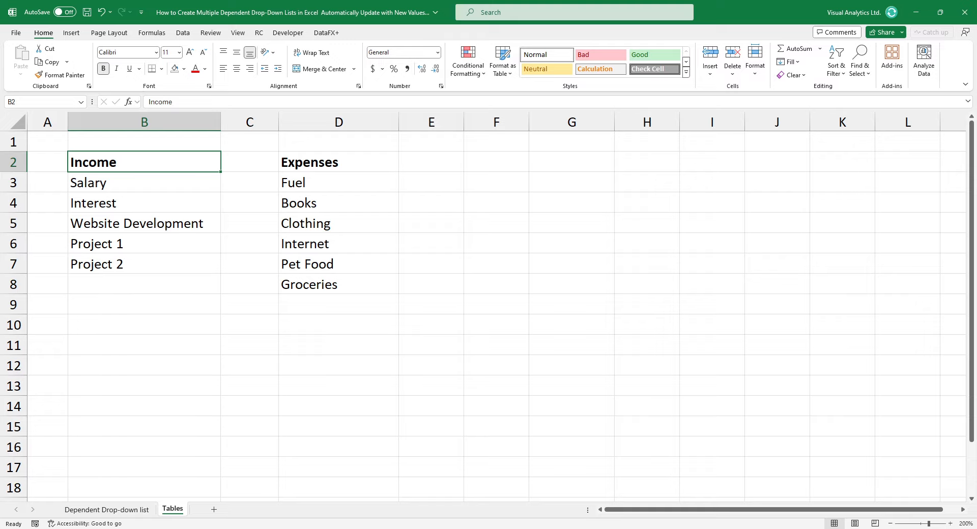
Format the Income list (B2:B7) and Expenses list (D2:D8) as tables with headers
{"action": "left_click_drag", "start_coordinate": [144, 162], "coordinate": [144, 264]}
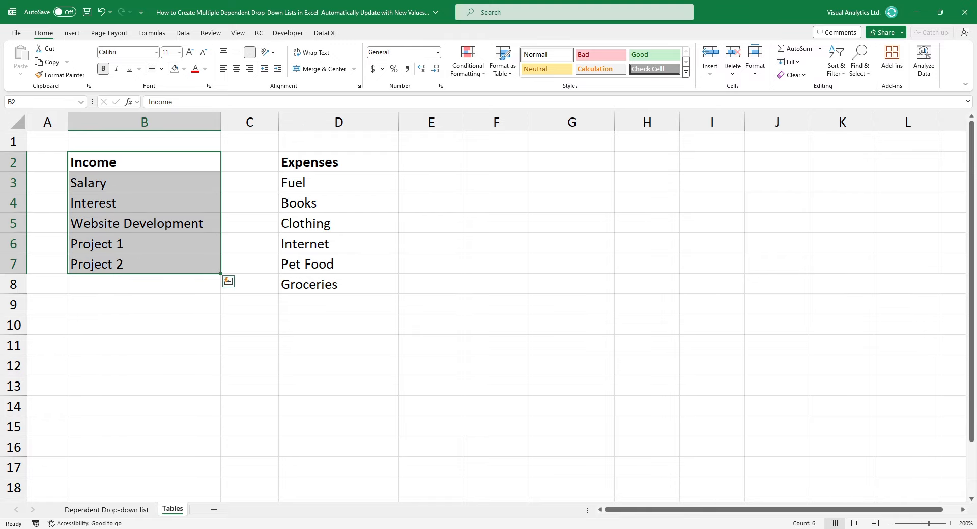
{"action": "left_click", "coordinate": [70, 33]}
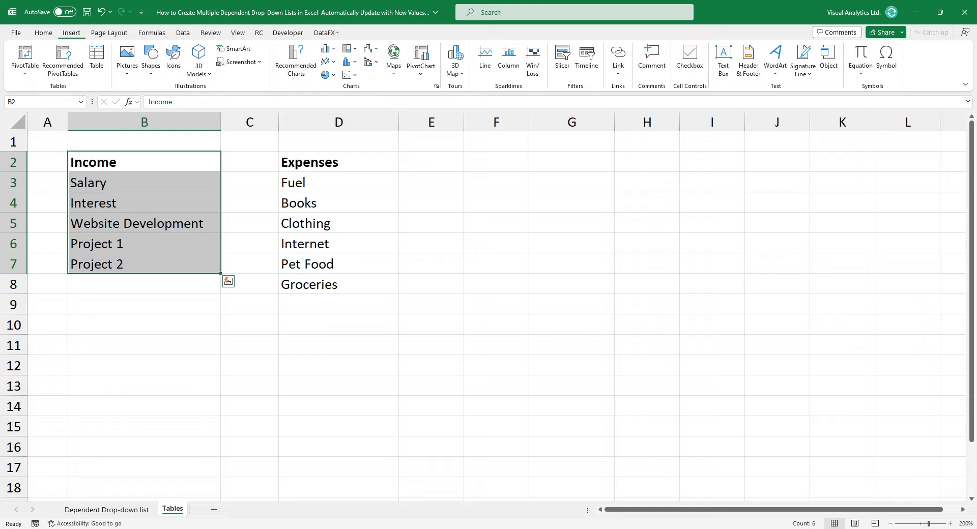
{"action": "mouse_move", "coordinate": [127, 56]}
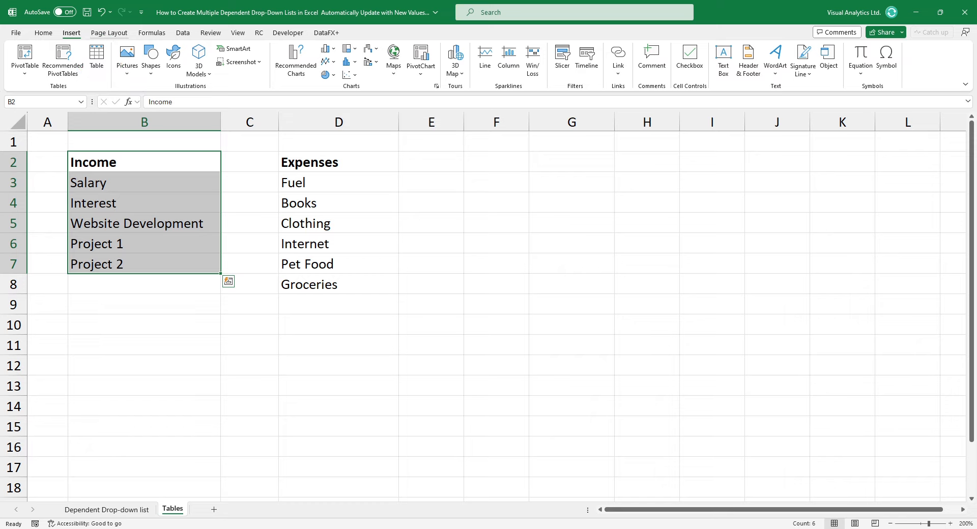
{"action": "left_click", "coordinate": [96, 59]}
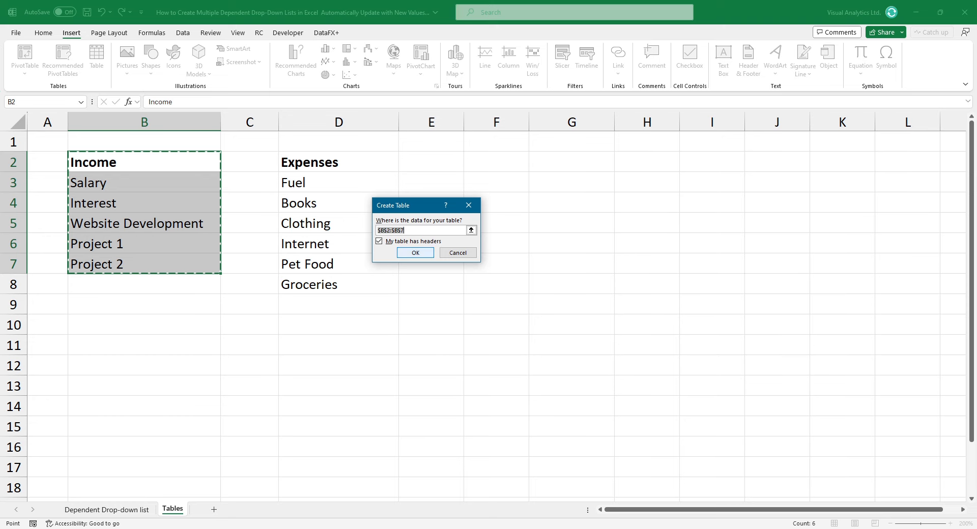
{"action": "left_click", "coordinate": [416, 252]}
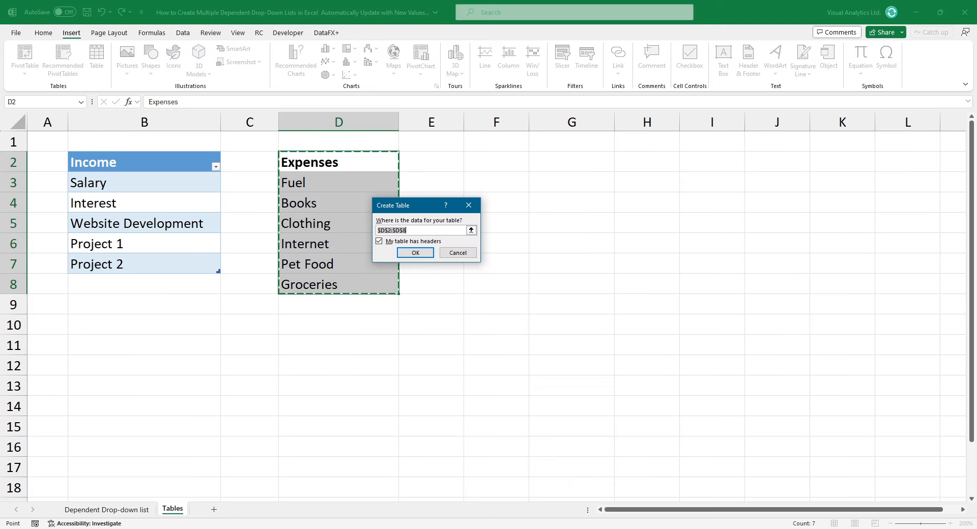
{"action": "left_click", "coordinate": [415, 252]}
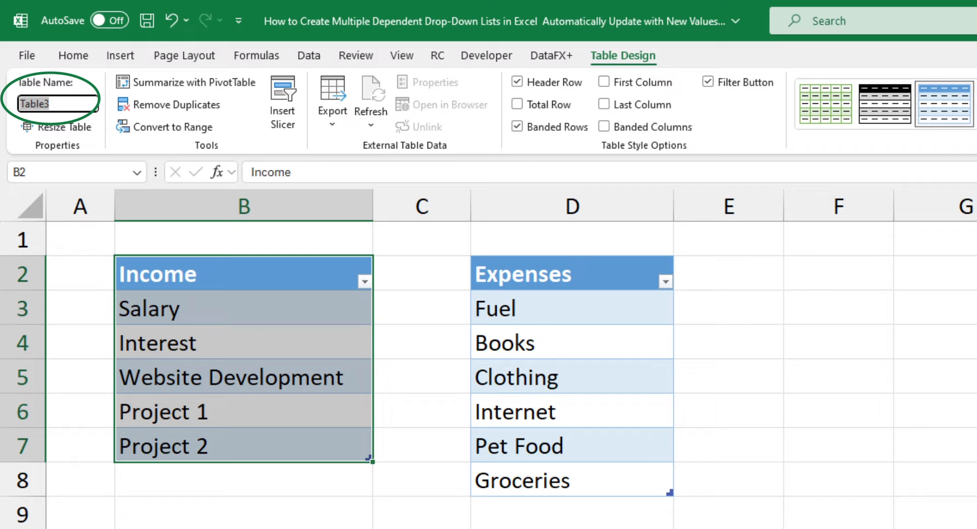
Name the Income table 'Income'
{"action": "type", "text": "Income"}
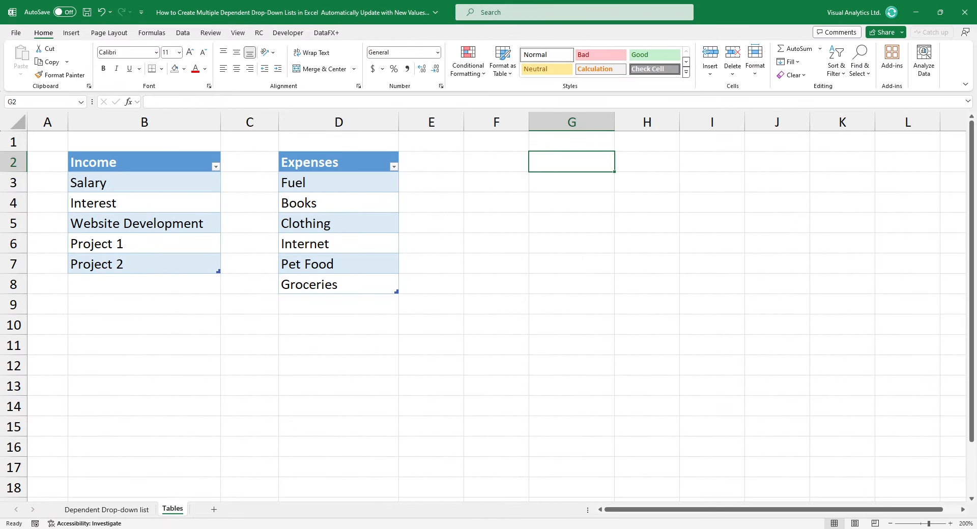
Enter Income in G2 and =INDIRECT(G2) in G5 to spill the Income items
{"action": "type", "text": "Income"}
{"action": "left_click", "coordinate": [572, 223]}
{"action": "type", "text": "=INDIRECT("}
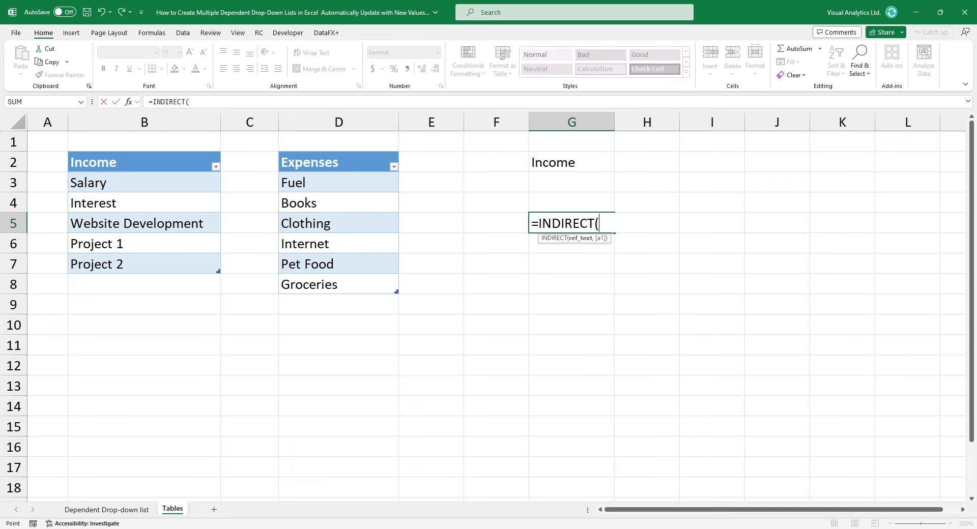
{"action": "left_click", "coordinate": [571, 161]}
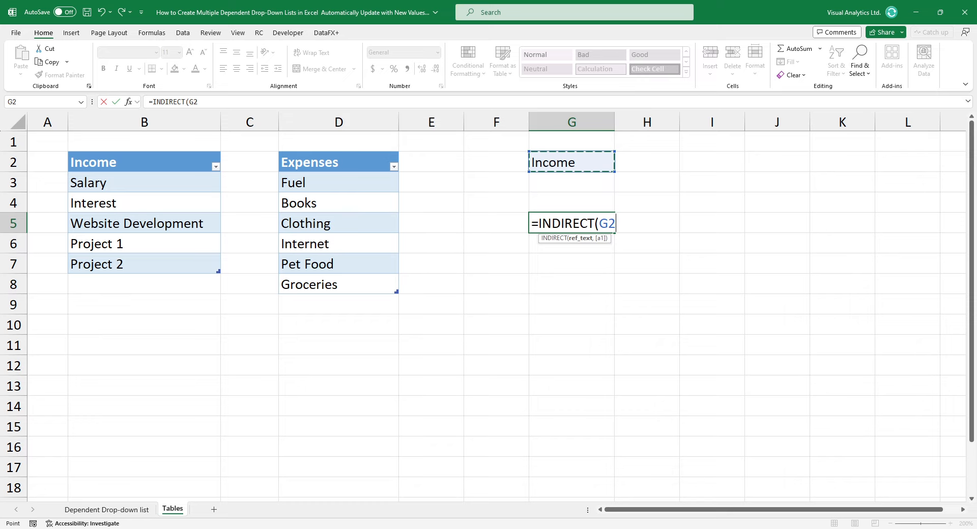
{"action": "key", "text": "Return"}
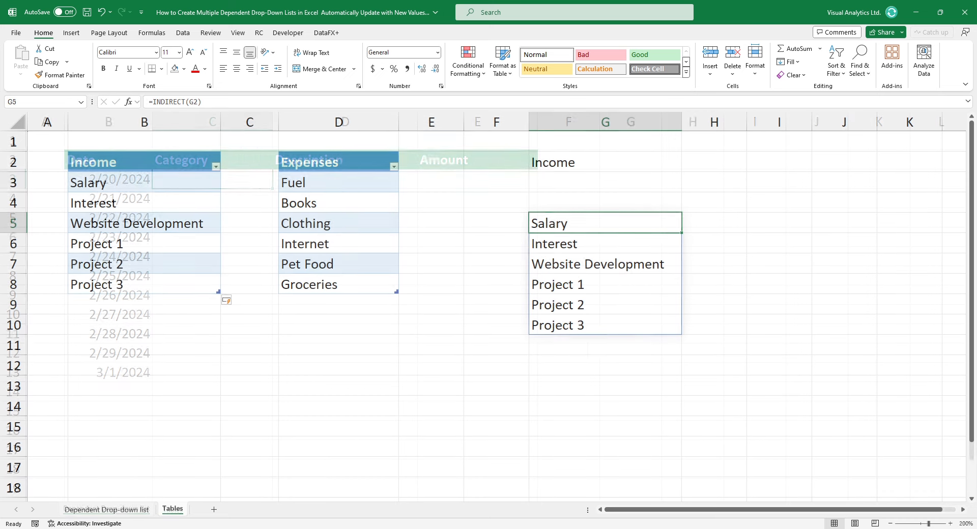
Add Income/Expenses list validation to the Category cells C3:C13
{"action": "left_click", "coordinate": [106, 510]}
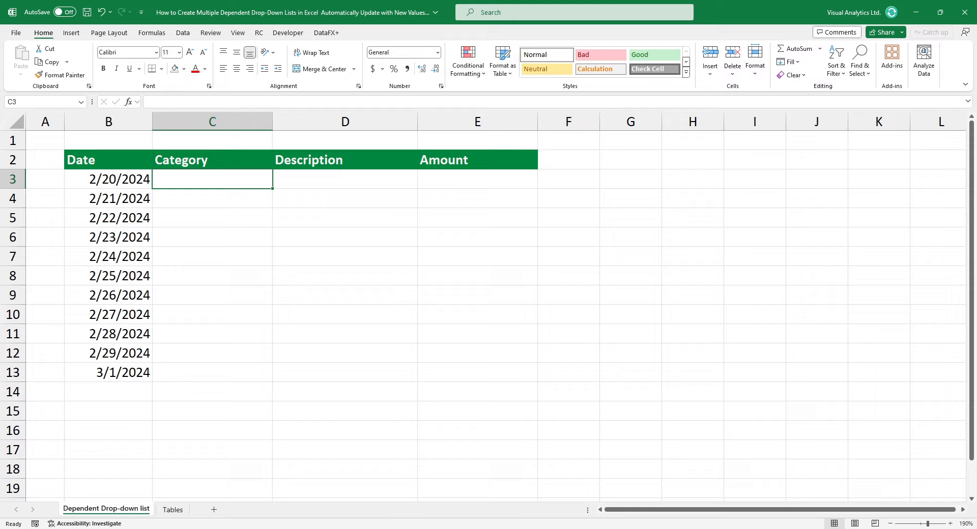
{"action": "left_click_drag", "start_coordinate": [211, 179], "coordinate": [211, 352]}
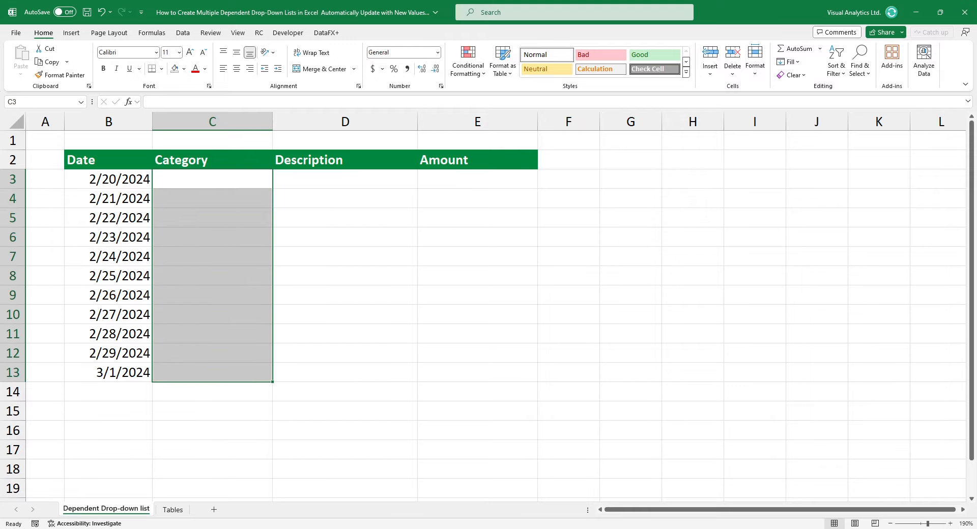
{"action": "left_click", "coordinate": [182, 33]}
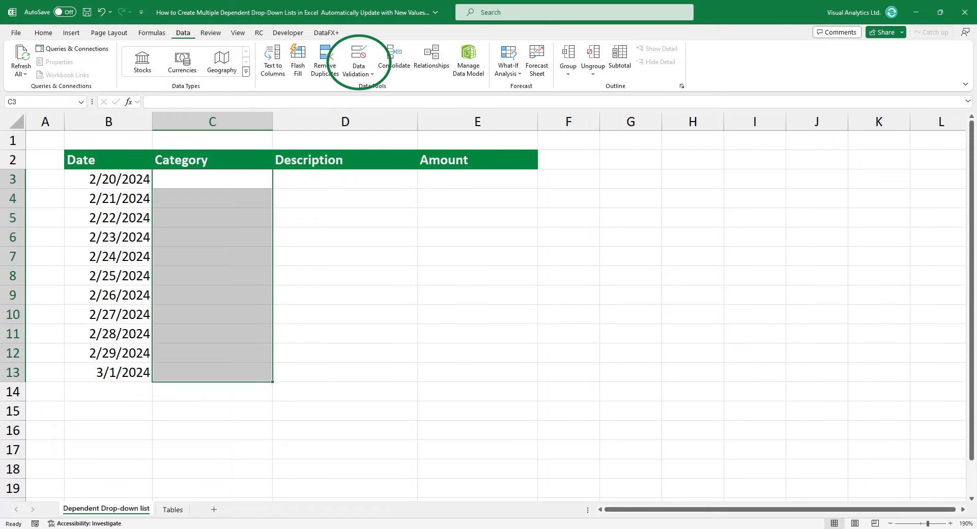
{"action": "left_click", "coordinate": [358, 59]}
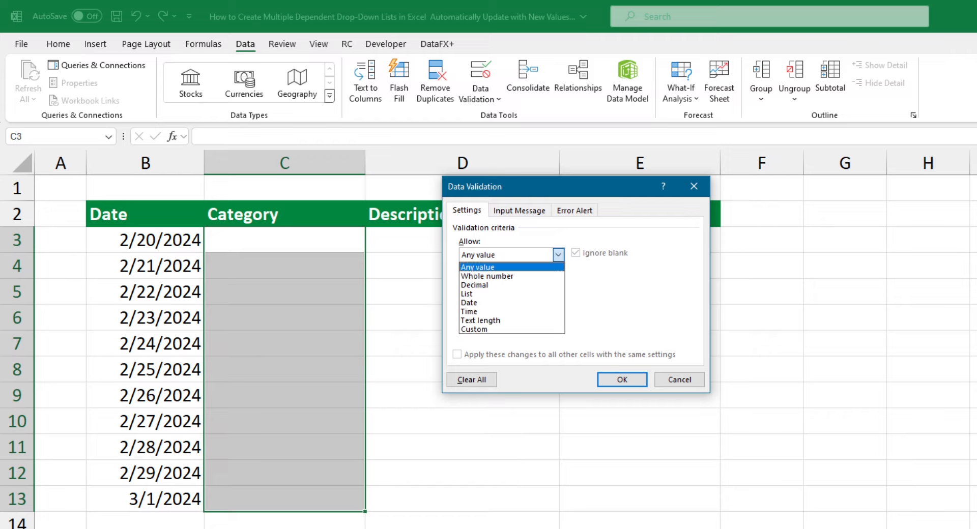
{"action": "left_click", "coordinate": [467, 293]}
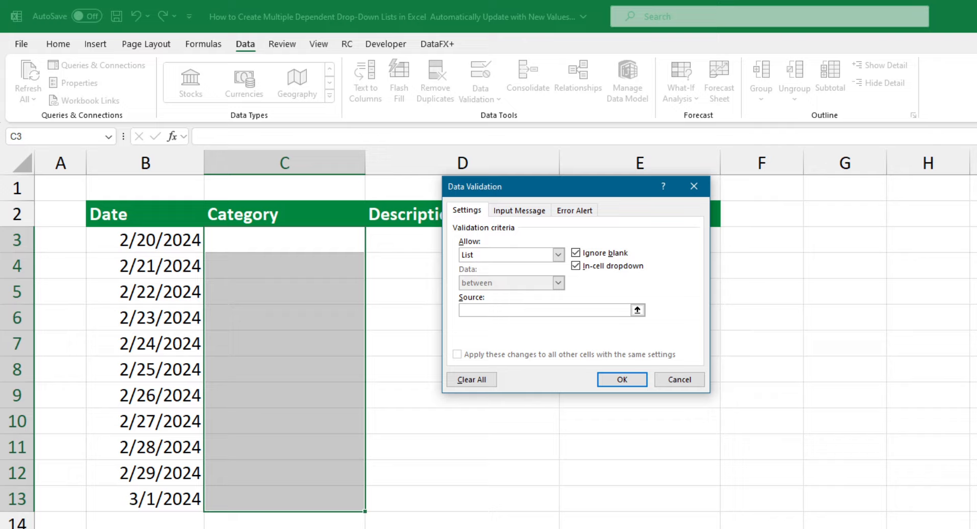
{"action": "type", "text": "Income, Expenses"}
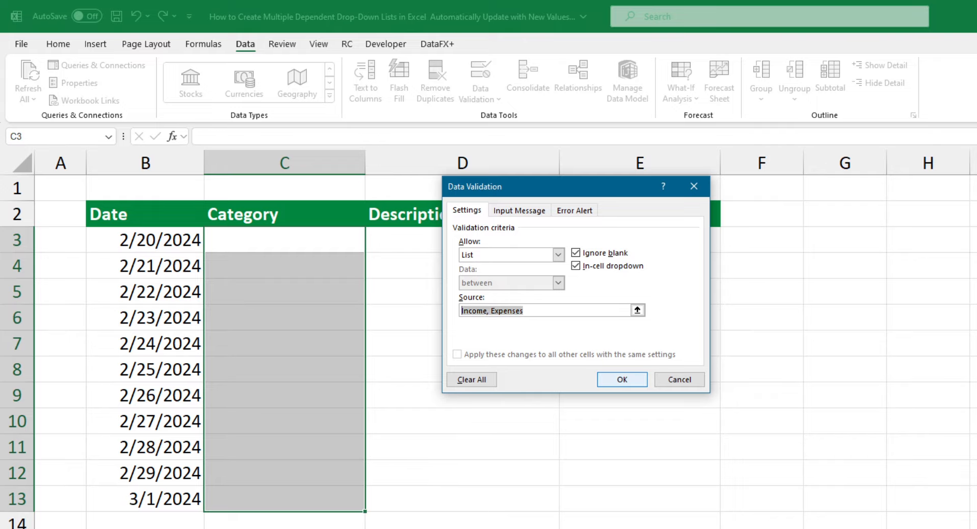
Set C3's category to Income from its drop-down
{"action": "left_click", "coordinate": [621, 379]}
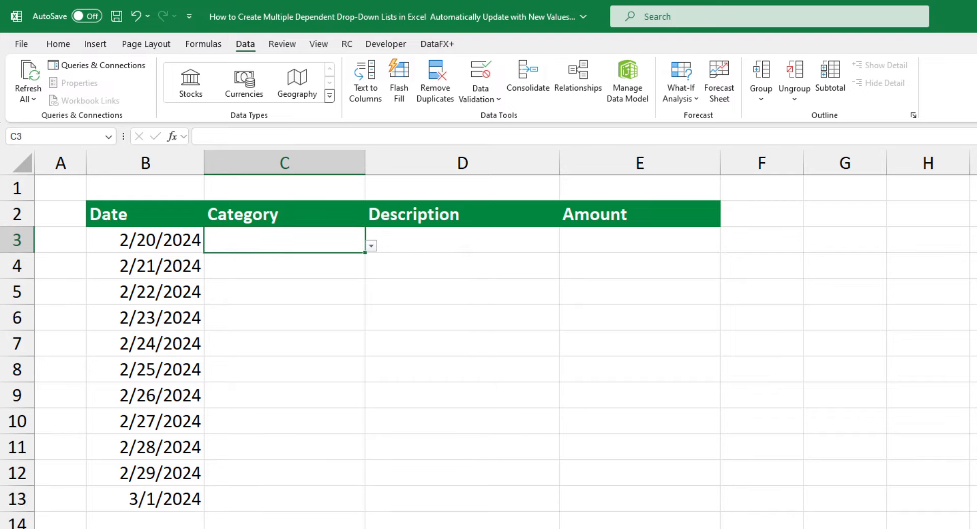
{"action": "left_click", "coordinate": [370, 245]}
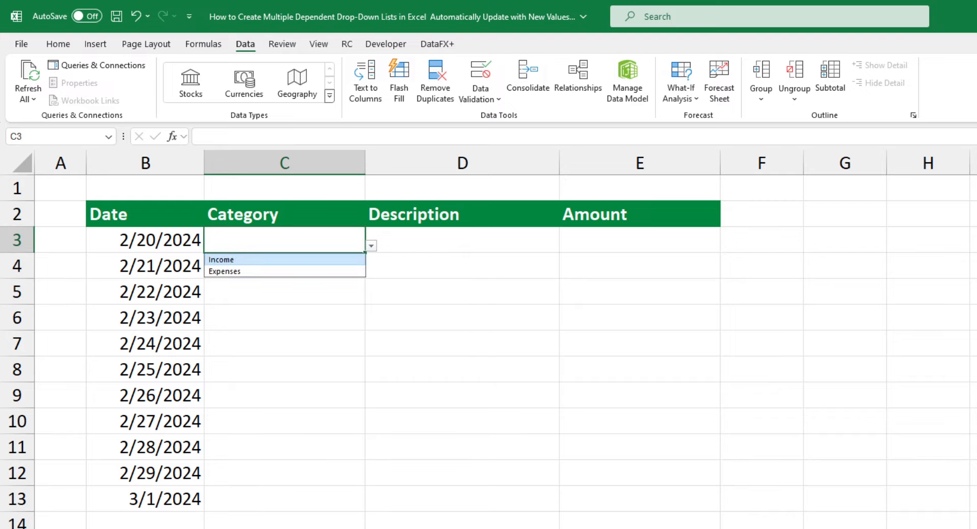
{"action": "left_click", "coordinate": [221, 260]}
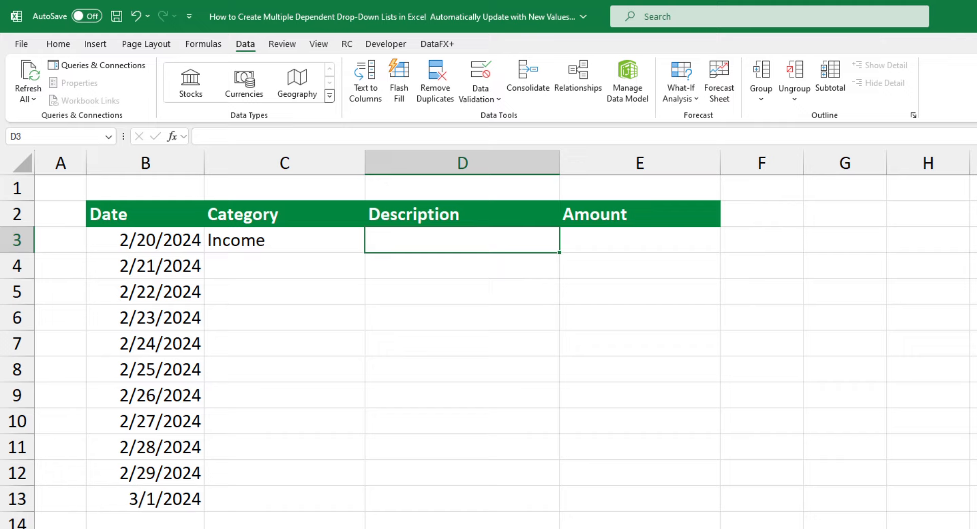
Give Description cells D3:D13 list validation with source =INDIRECT(C3)
{"action": "left_click_drag", "start_coordinate": [461, 240], "coordinate": [461, 396]}
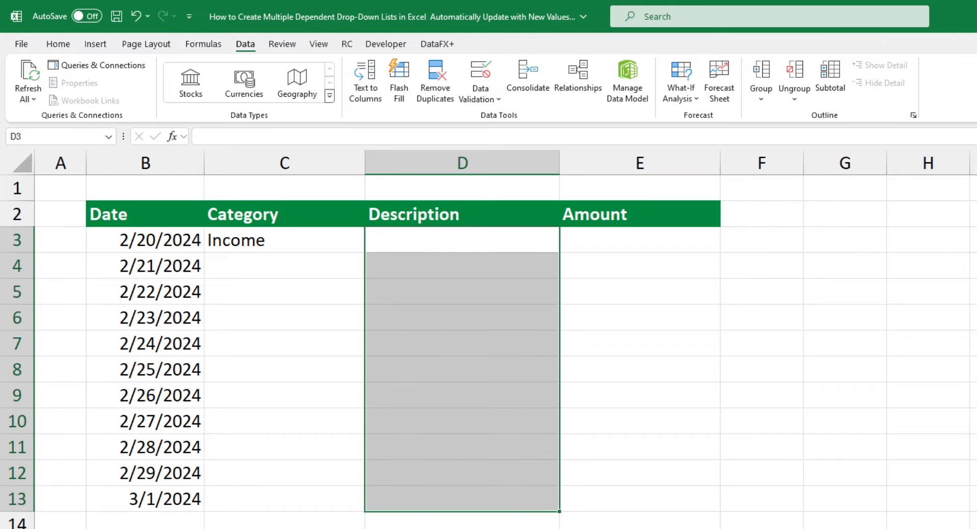
{"action": "left_click", "coordinate": [480, 78]}
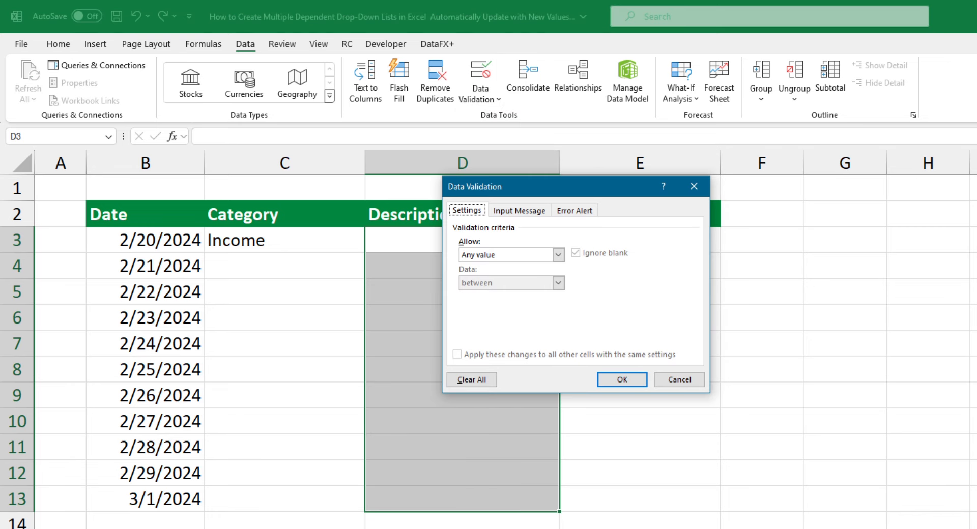
{"action": "left_click", "coordinate": [505, 255]}
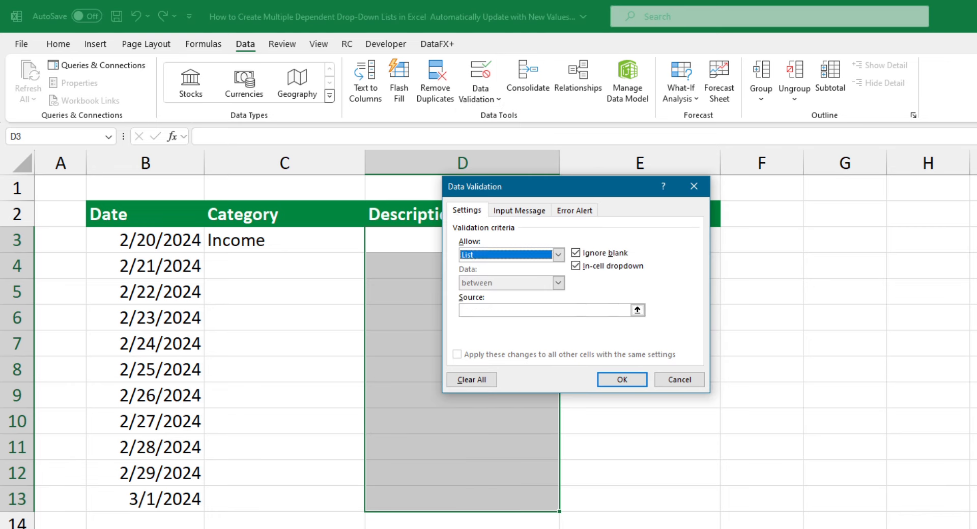
{"action": "type", "text": "=I"}
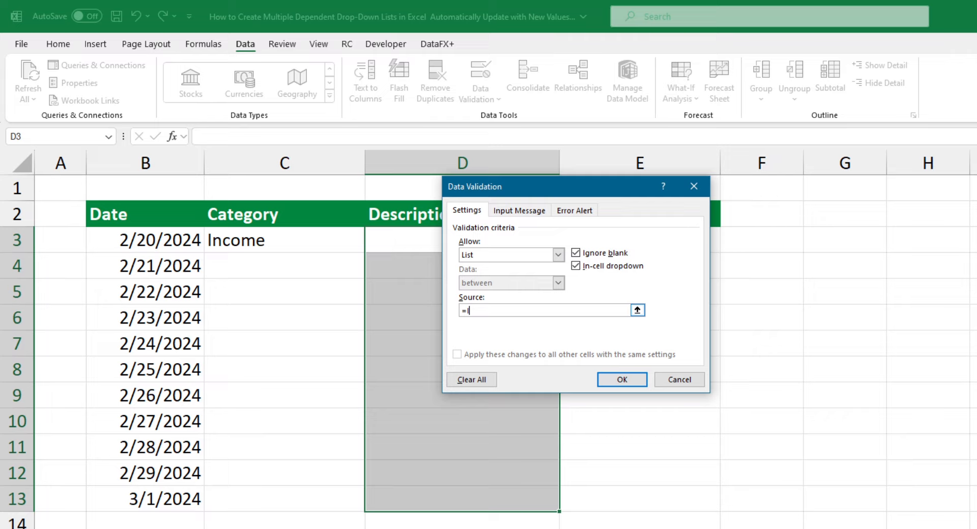
{"action": "type", "text": "INDIRECT(C3"}
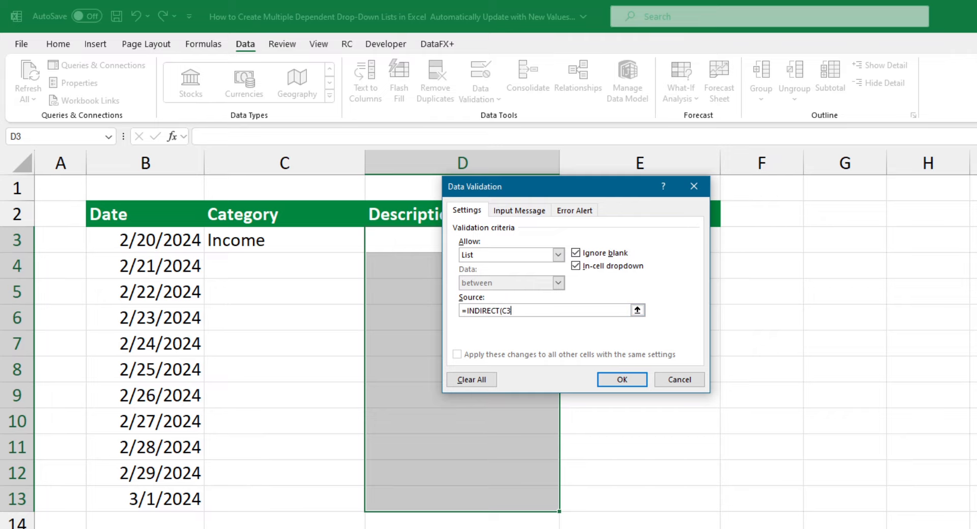
{"action": "left_click", "coordinate": [621, 380]}
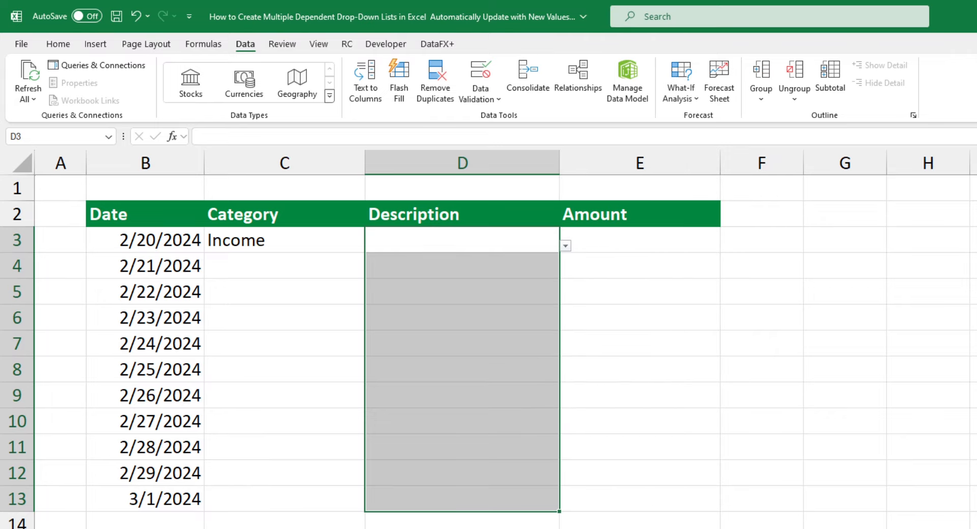
{"action": "left_click", "coordinate": [461, 240]}
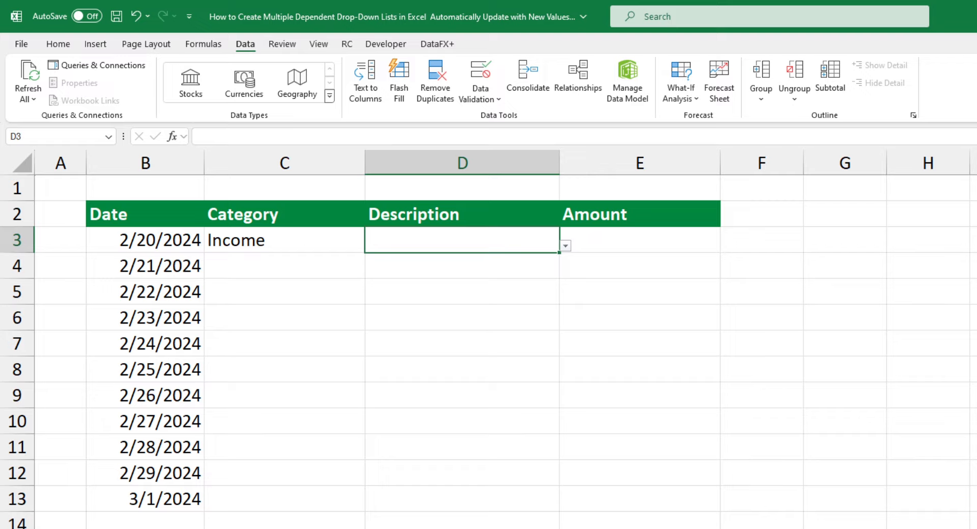
Pick Website Development in D3, Expenses in C4, Pet Food in D4, and Income in C5
{"action": "left_click", "coordinate": [564, 245]}
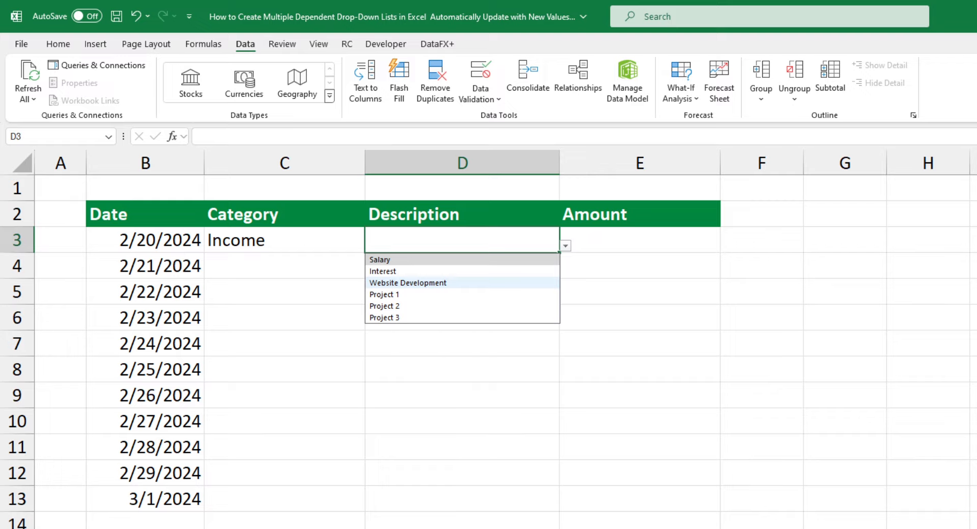
{"action": "left_click", "coordinate": [407, 283]}
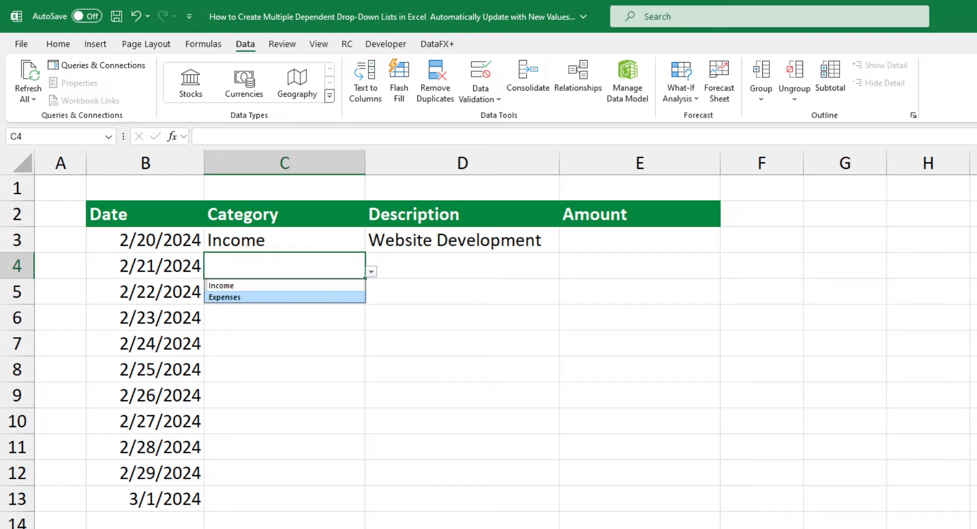
{"action": "left_click", "coordinate": [225, 297]}
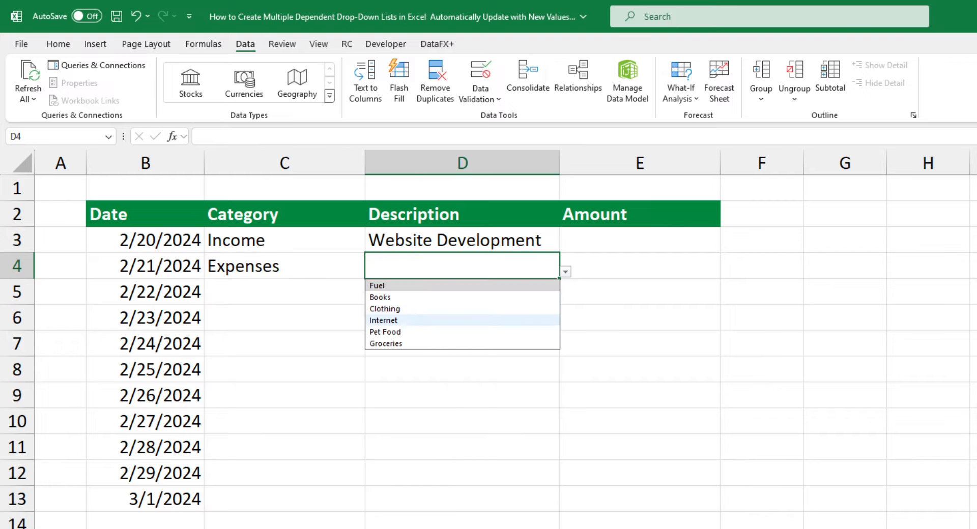
{"action": "left_click", "coordinate": [386, 332]}
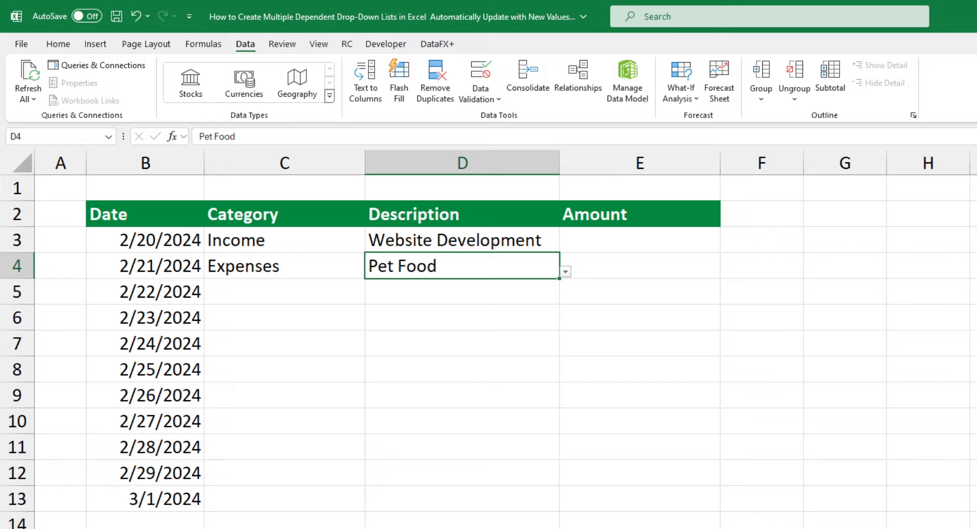
{"action": "left_click", "coordinate": [371, 298]}
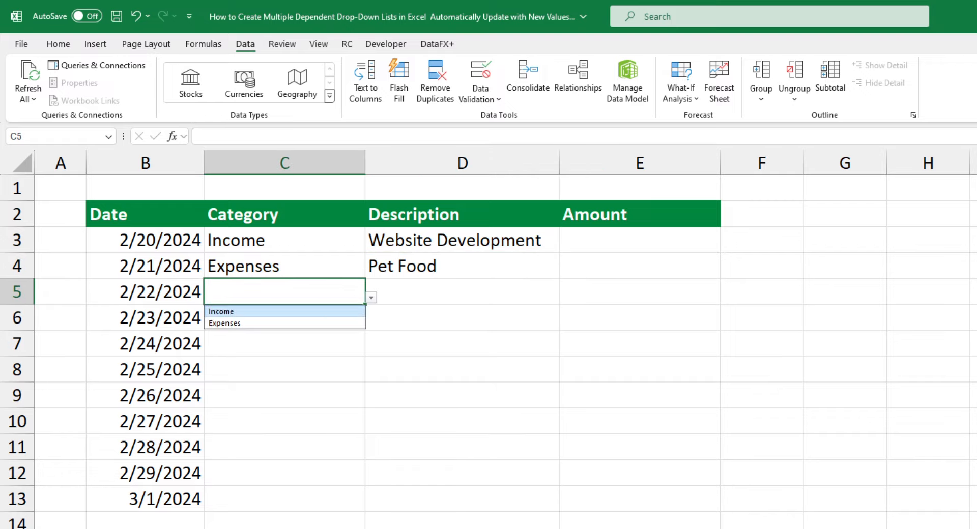
{"action": "left_click", "coordinate": [222, 312]}
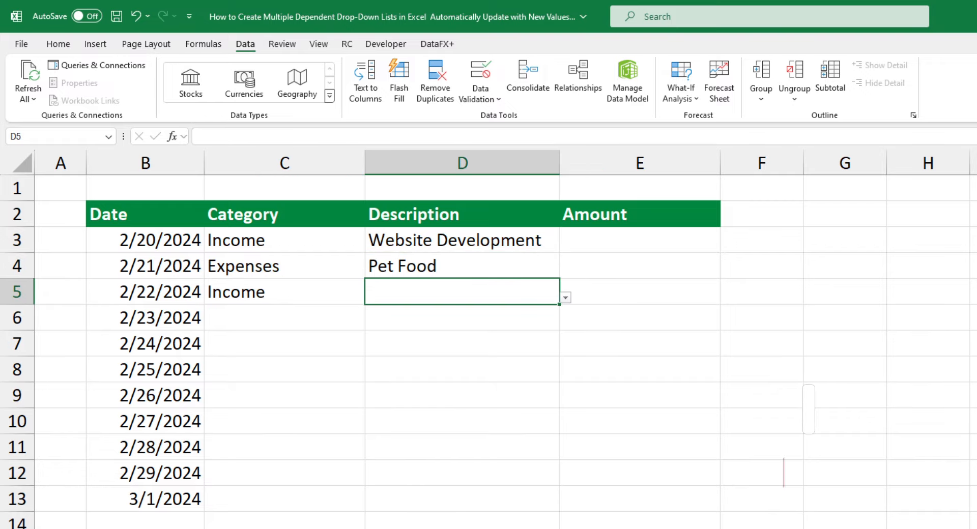
Pick Project 1 in D5 and Expenses in C6 from their drop-downs
{"action": "left_click", "coordinate": [564, 298]}
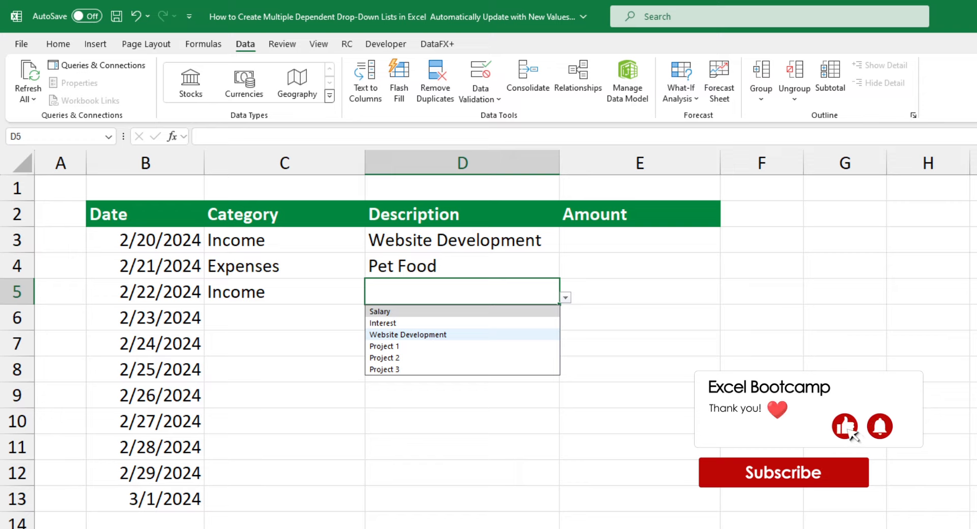
{"action": "left_click", "coordinate": [384, 346]}
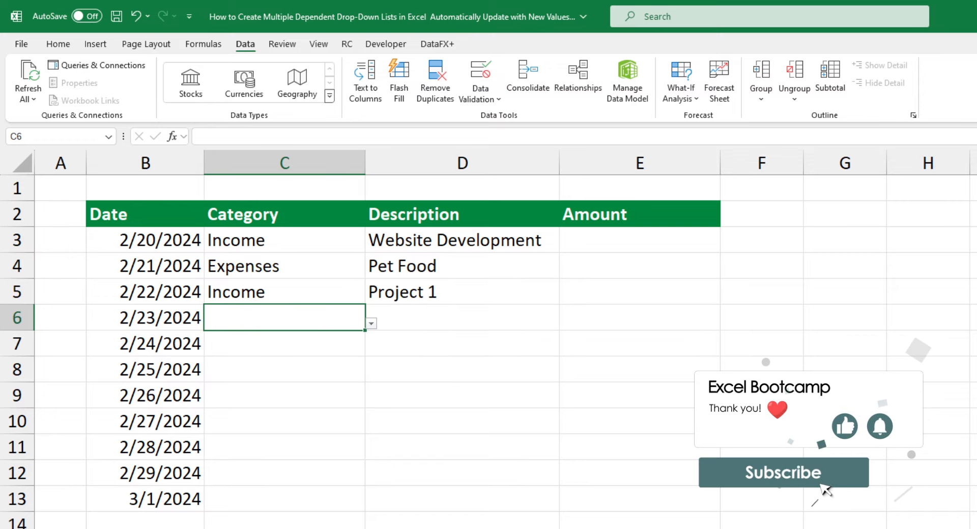
{"action": "left_click", "coordinate": [370, 323]}
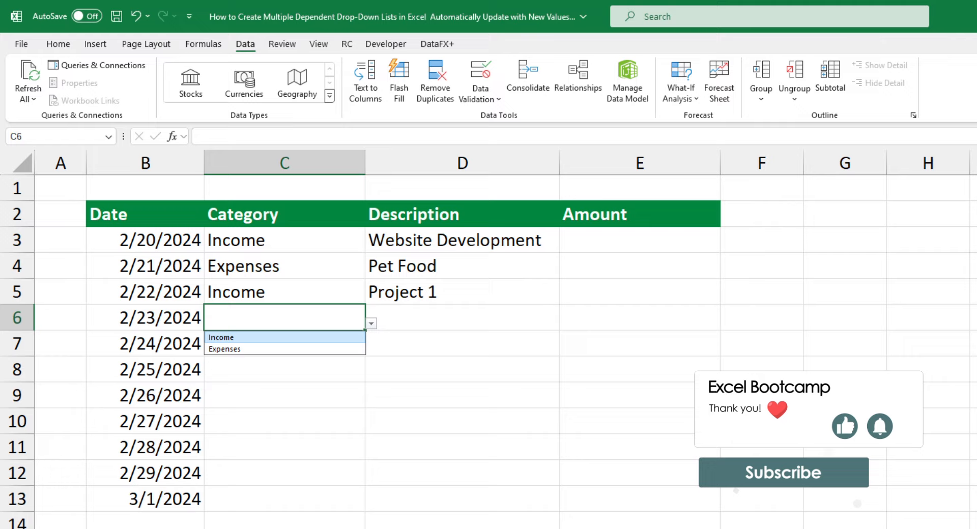
{"action": "left_click", "coordinate": [224, 349]}
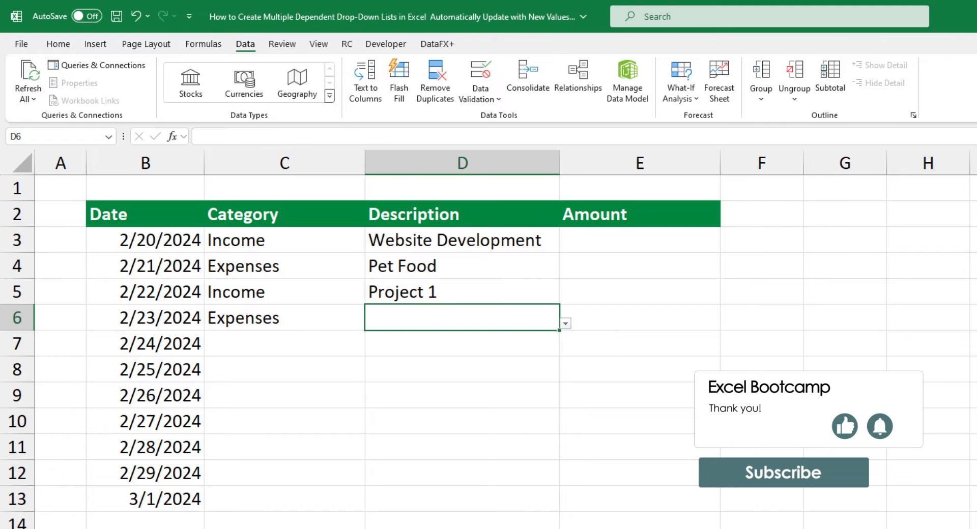